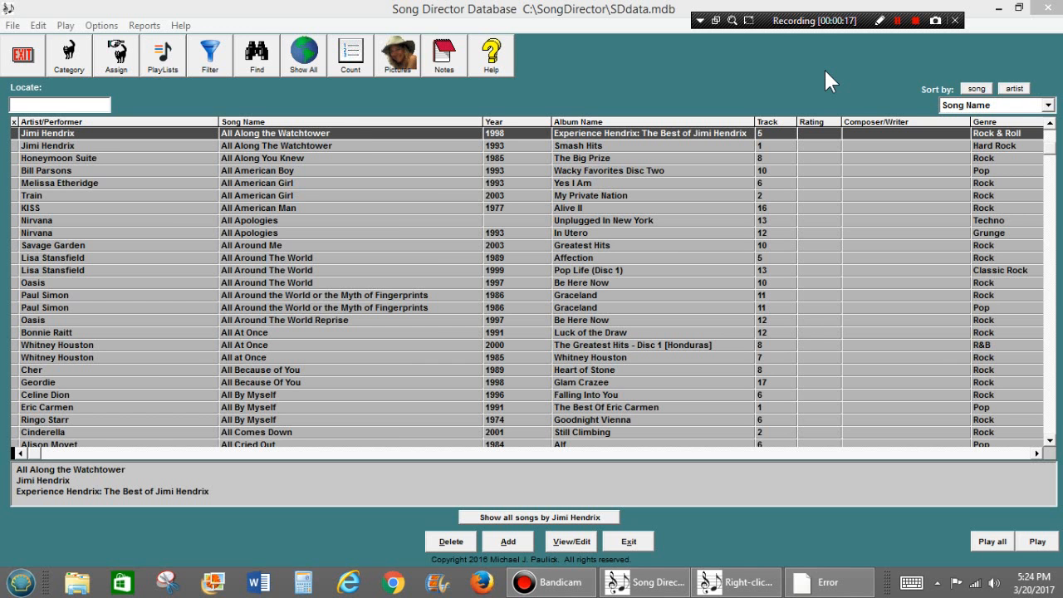
mouse_move(372, 145)
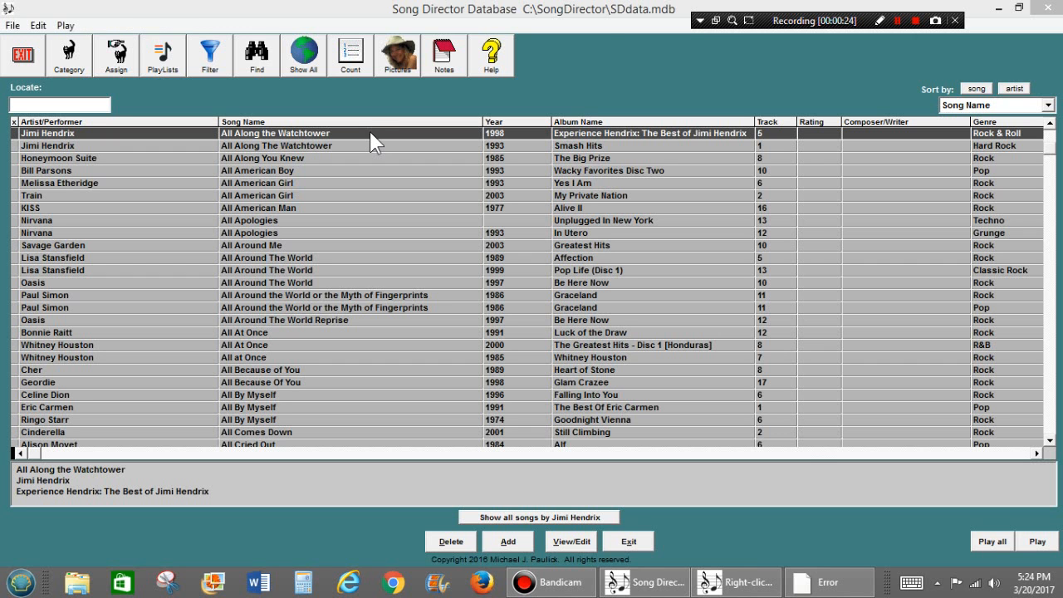
Step: Open Jimi Hendrix's All Along the Watchtower record for editing
click(571, 540)
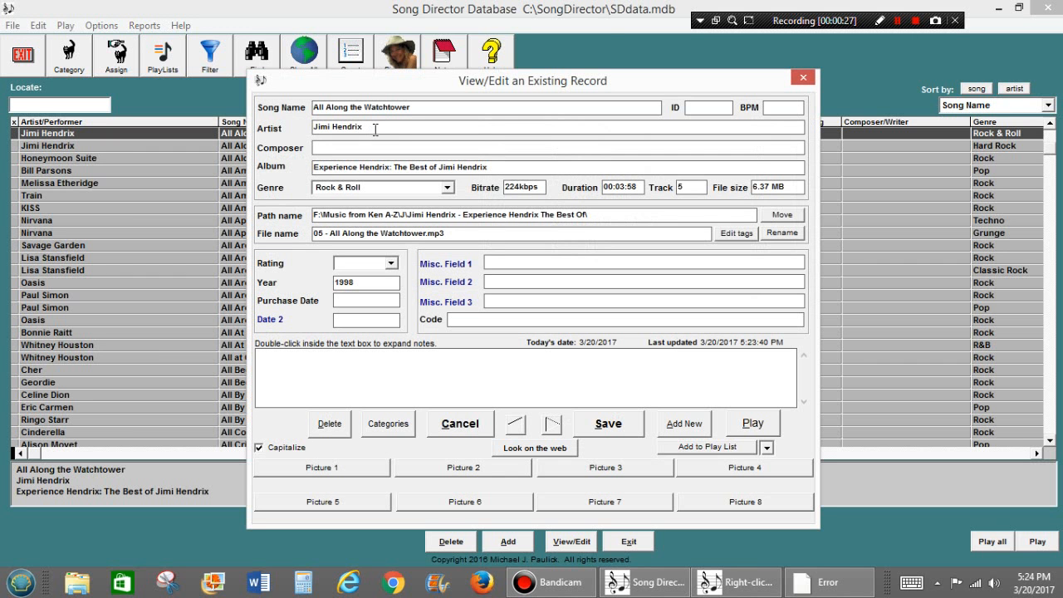
mouse_move(416, 132)
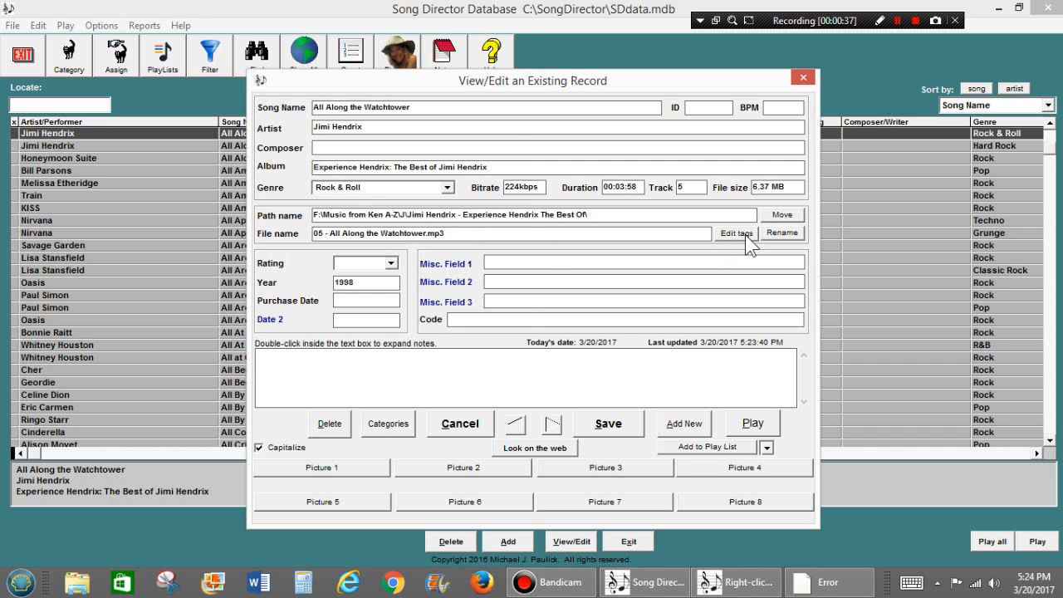
Step: Browse to the Hendrix album folder and select 05 - All Along the Watchtower.mp3
click(736, 234)
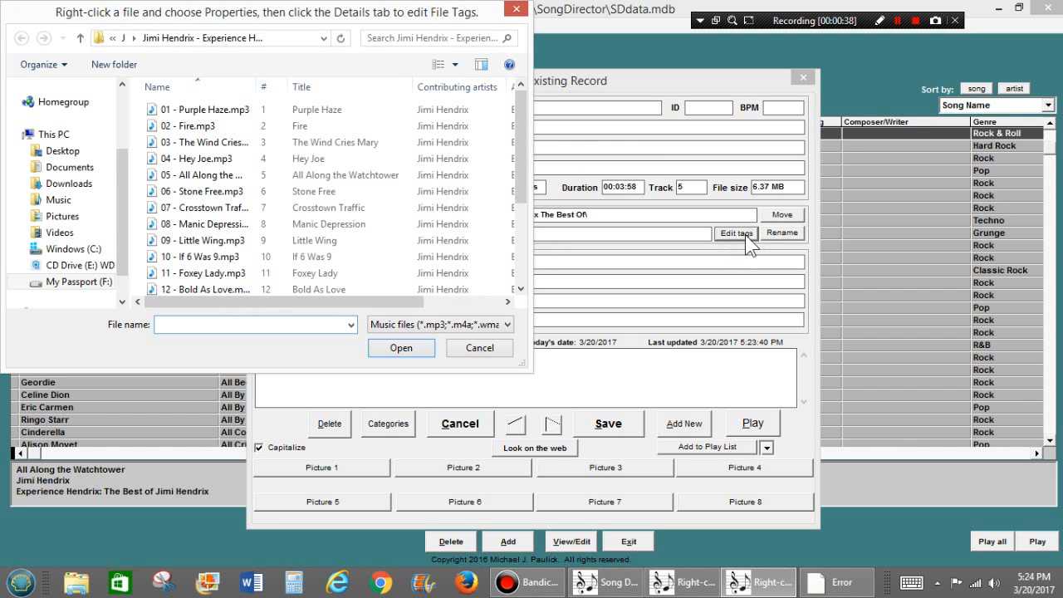
mouse_move(455, 131)
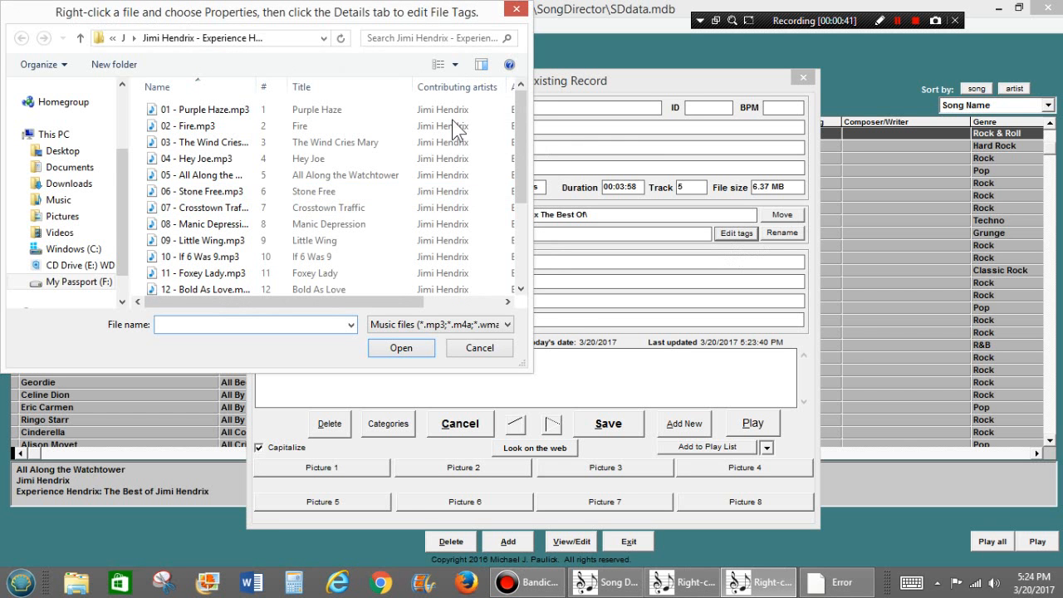
click(200, 191)
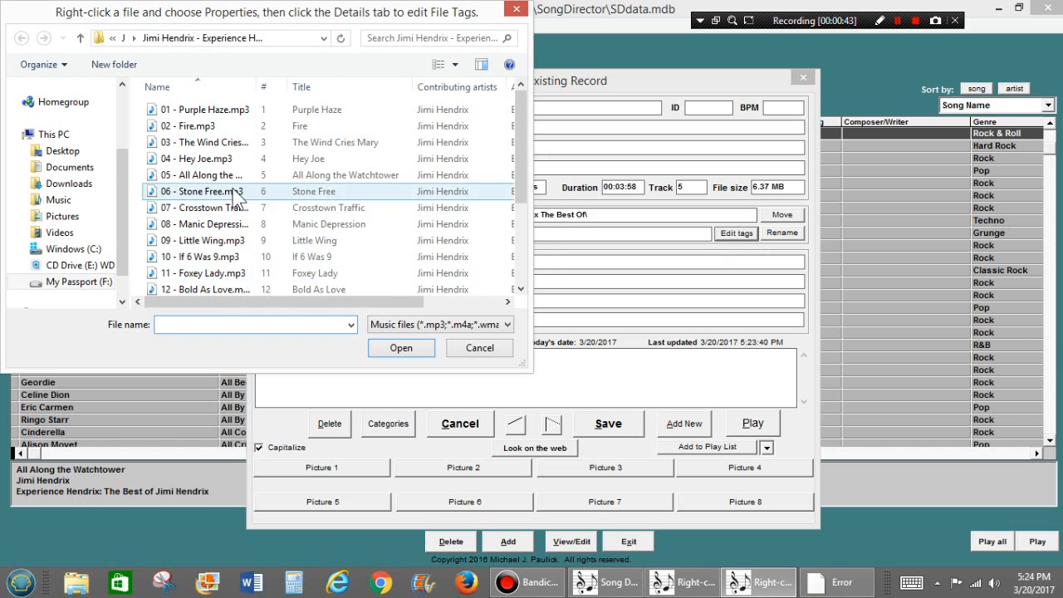
click(197, 256)
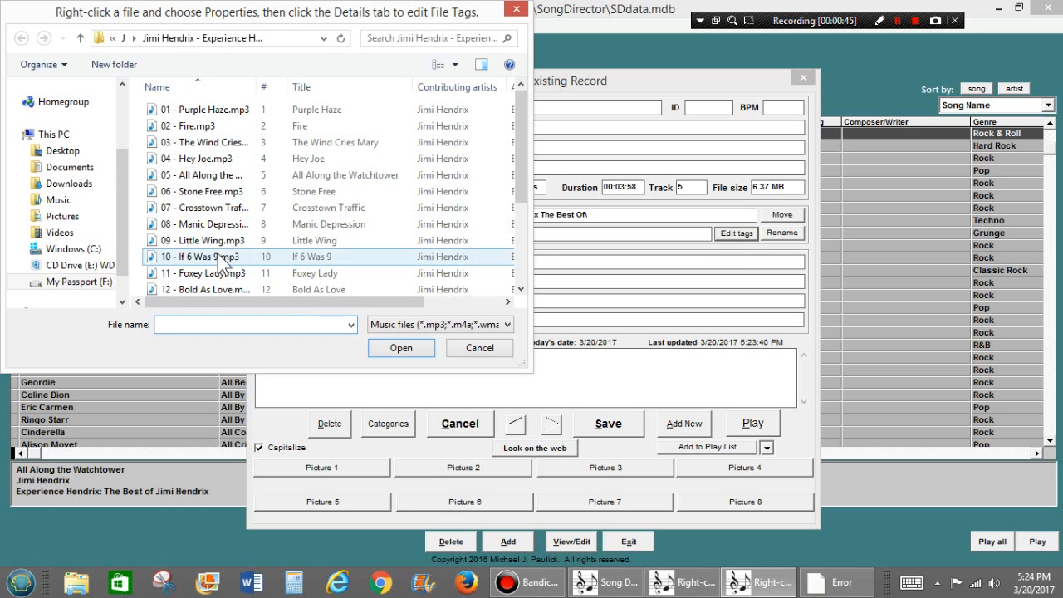
click(199, 174)
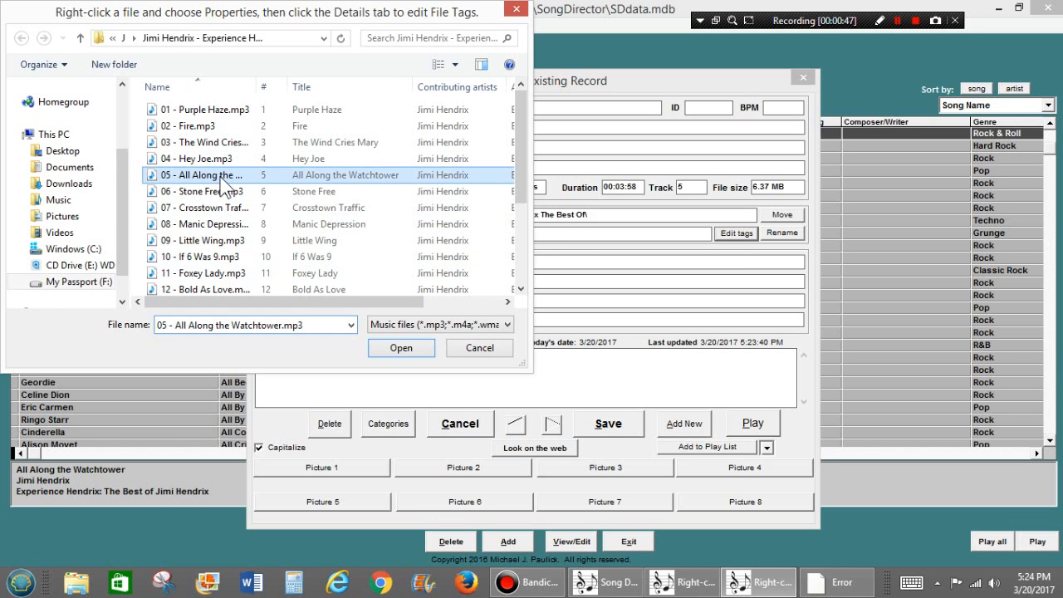
Step: Open the Watchtower MP3's Properties and show the Details tab's tag fields
right_click(199, 174)
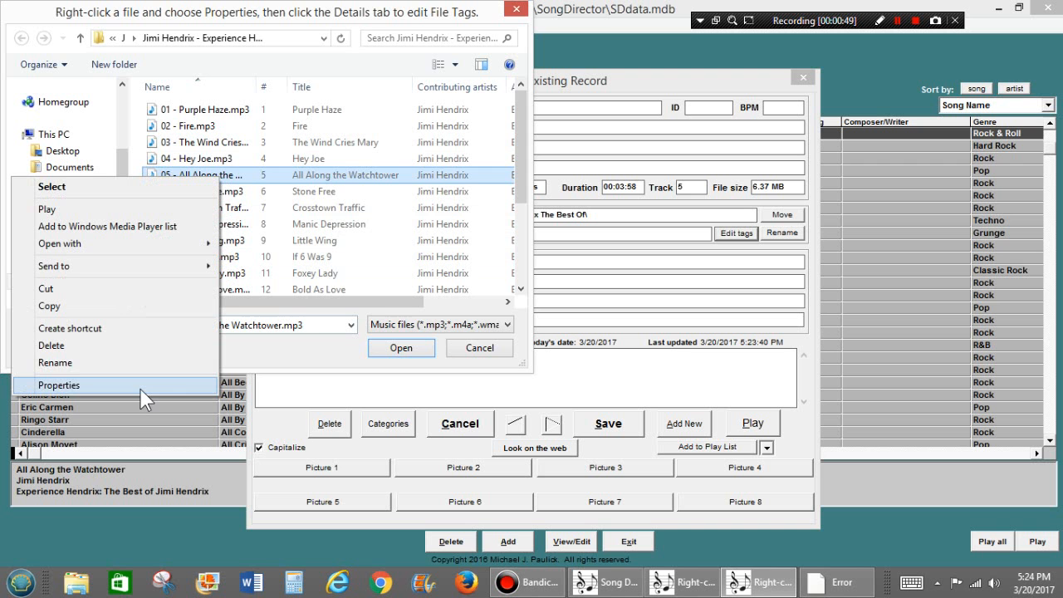
click(58, 385)
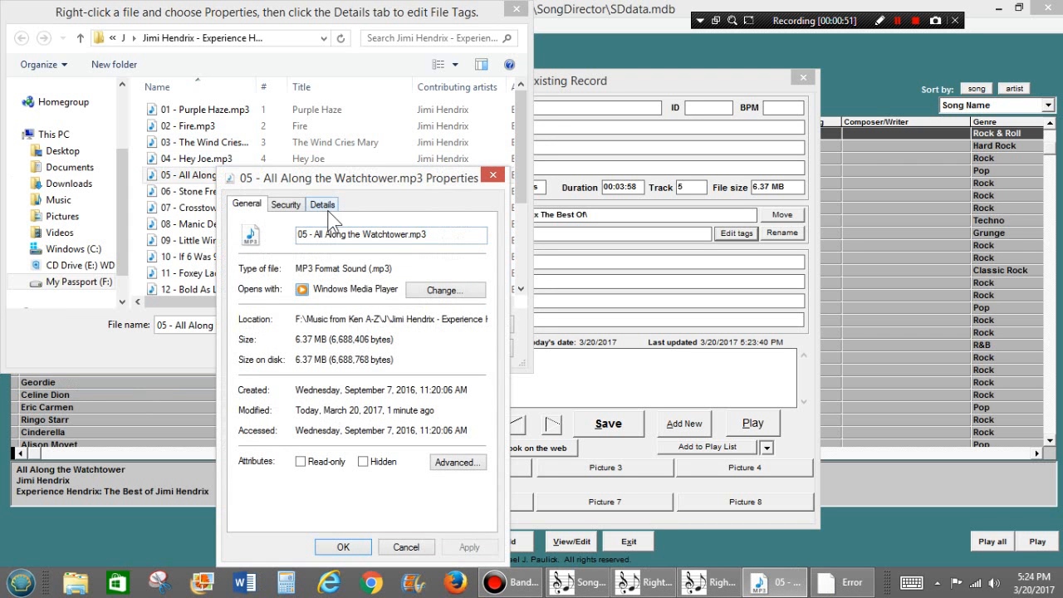
click(323, 204)
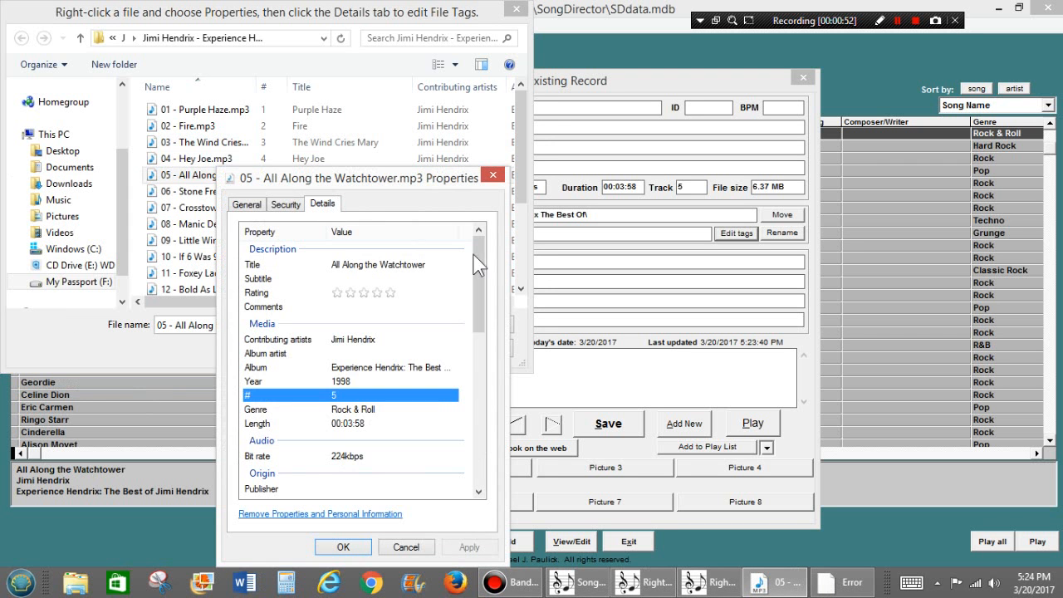
scroll(down, 3)
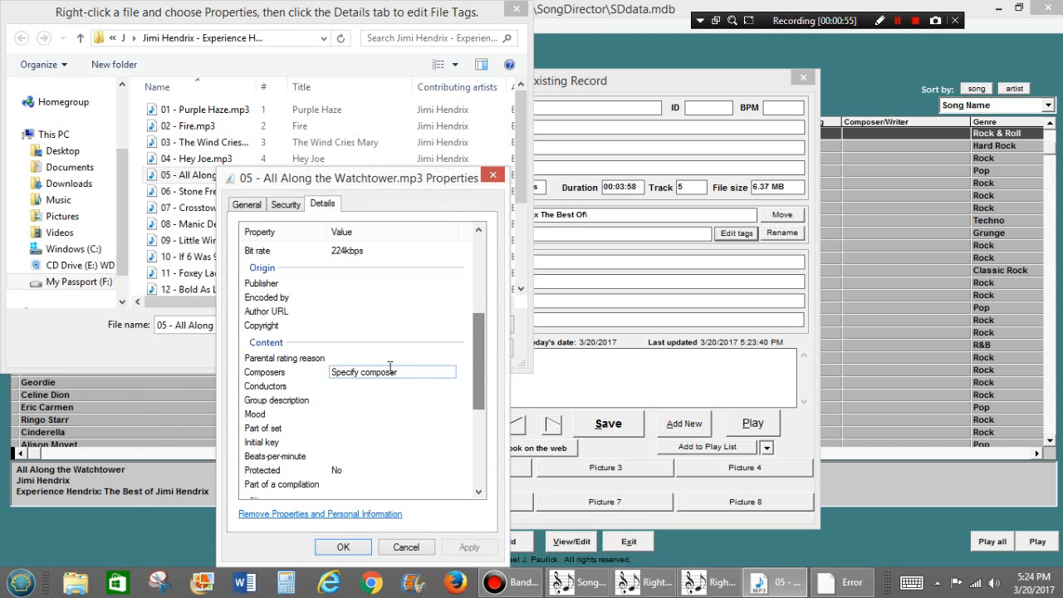
Step: Enter Bob Dylan as the MP3's Composers tag and confirm with OK
click(393, 372)
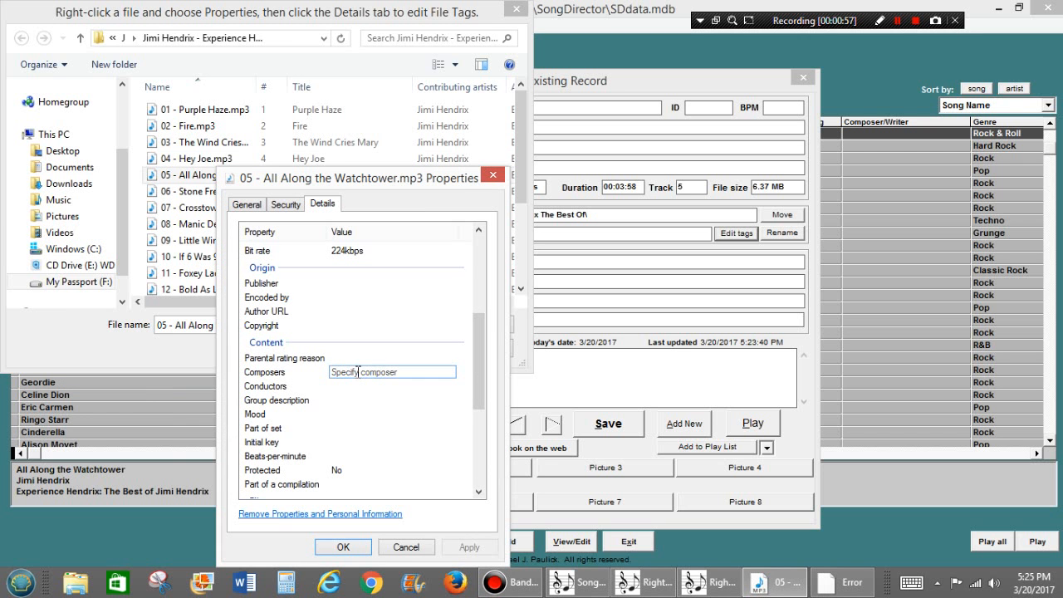
text(Bob Dylan;)
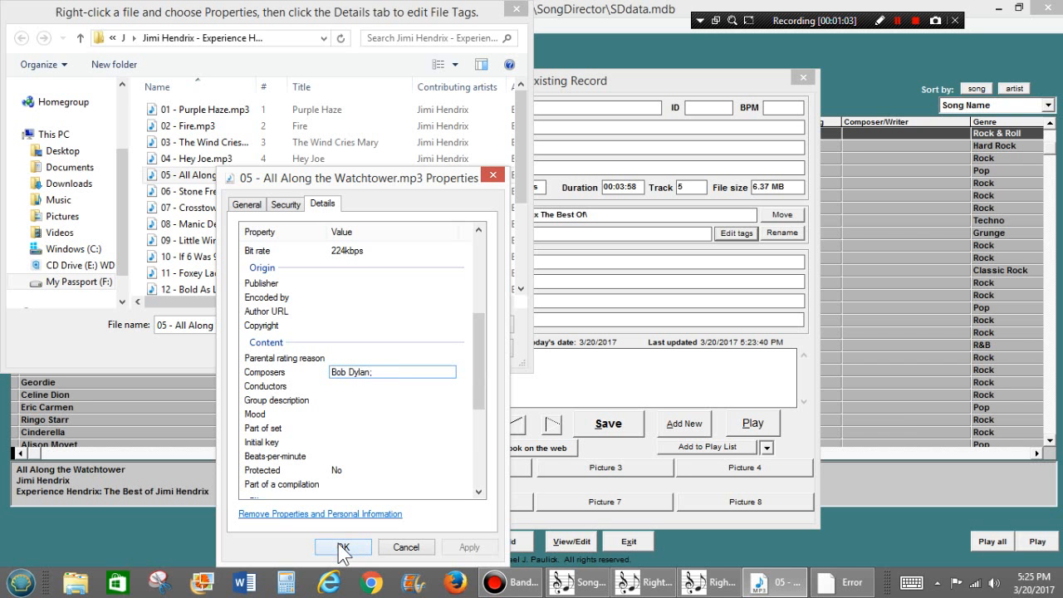
click(343, 547)
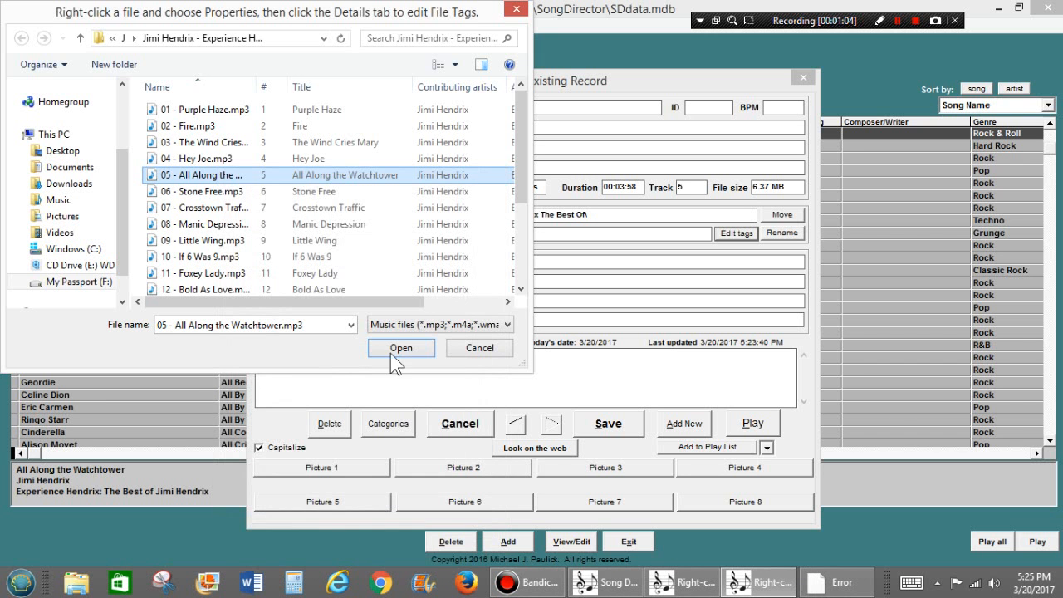
mouse_move(517, 9)
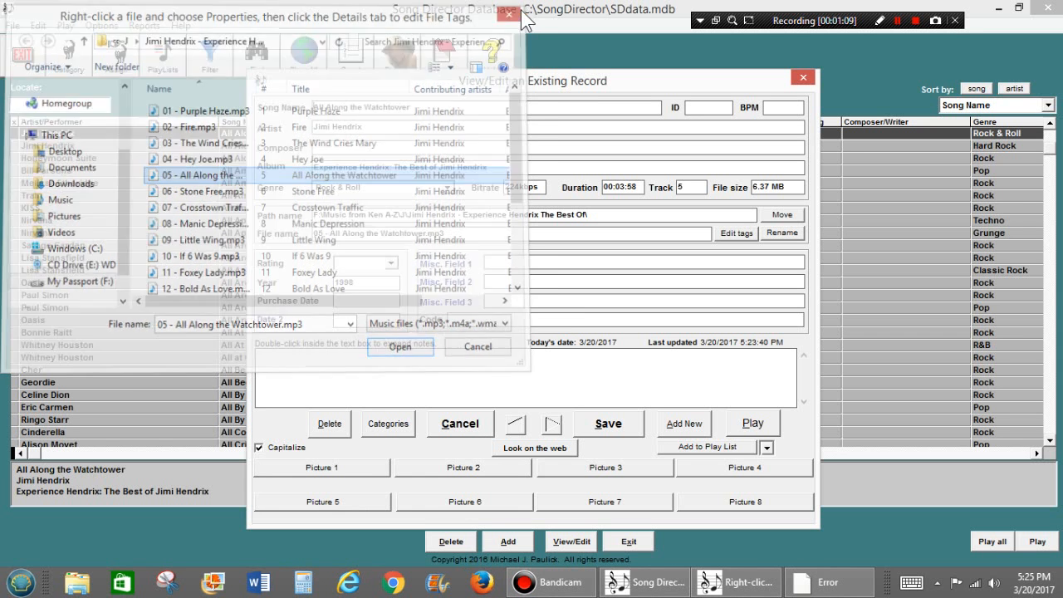
Step: Close the file chooser to return to the Watchtower record
click(507, 14)
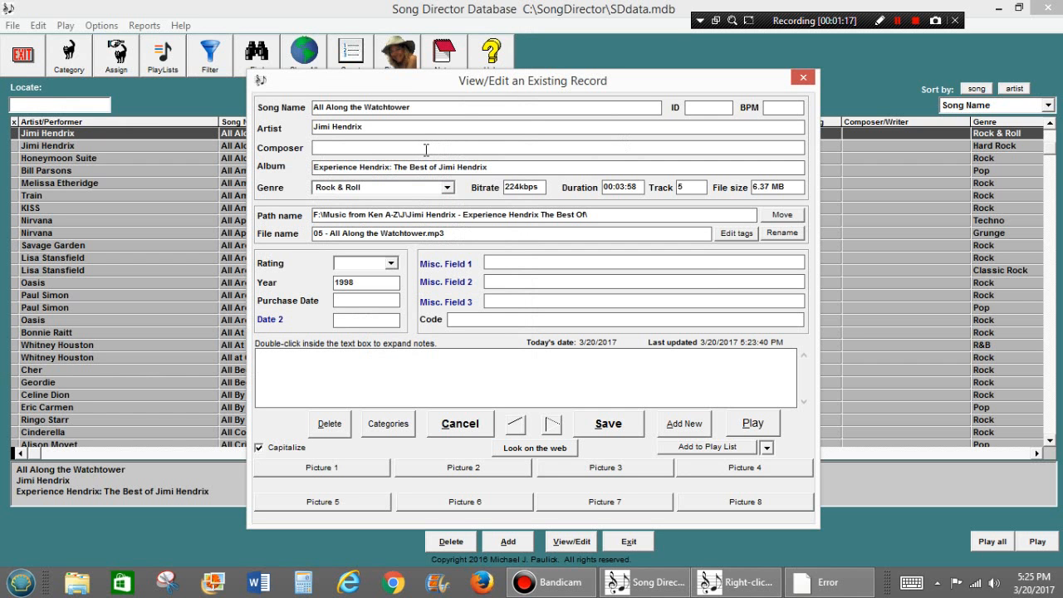
Step: Enter Bob Dylan in the record's Composer field and save the record
text(Bob Dylan)
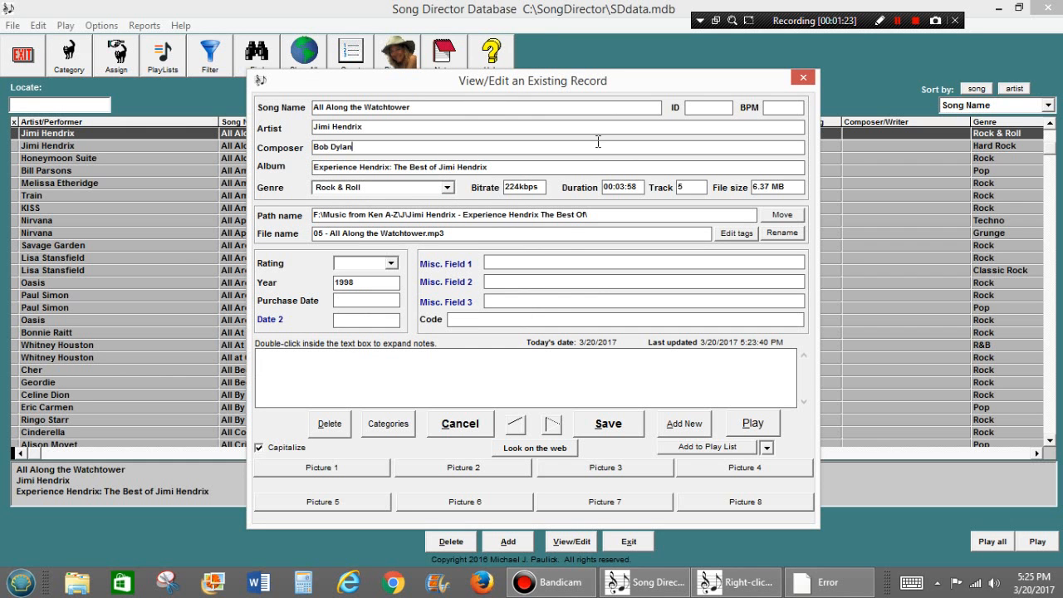
click(461, 424)
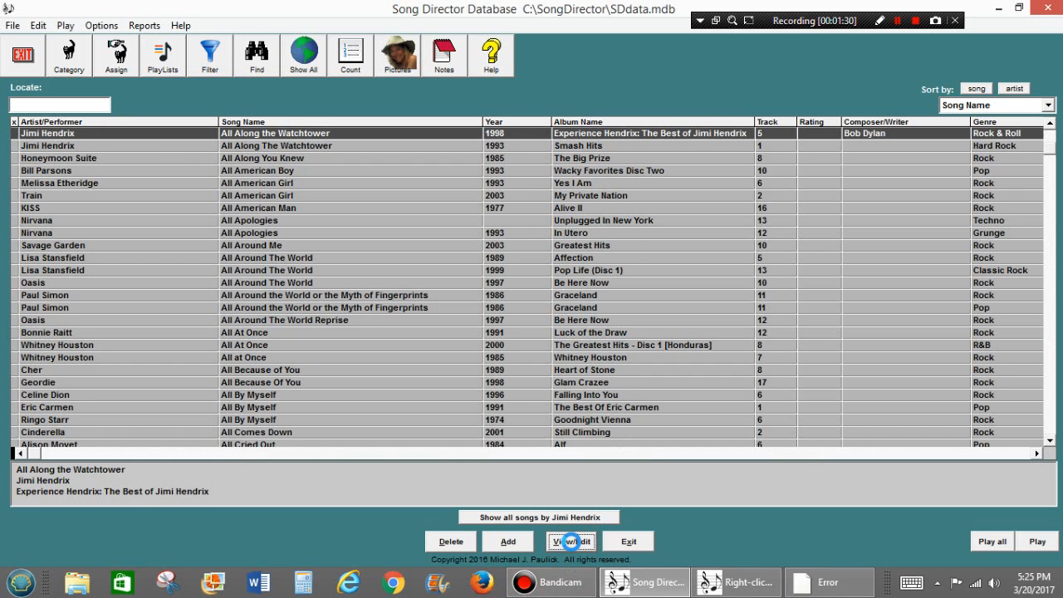
Step: Reopen the Watchtower record and select its 05 MP3 in the file chooser
click(570, 541)
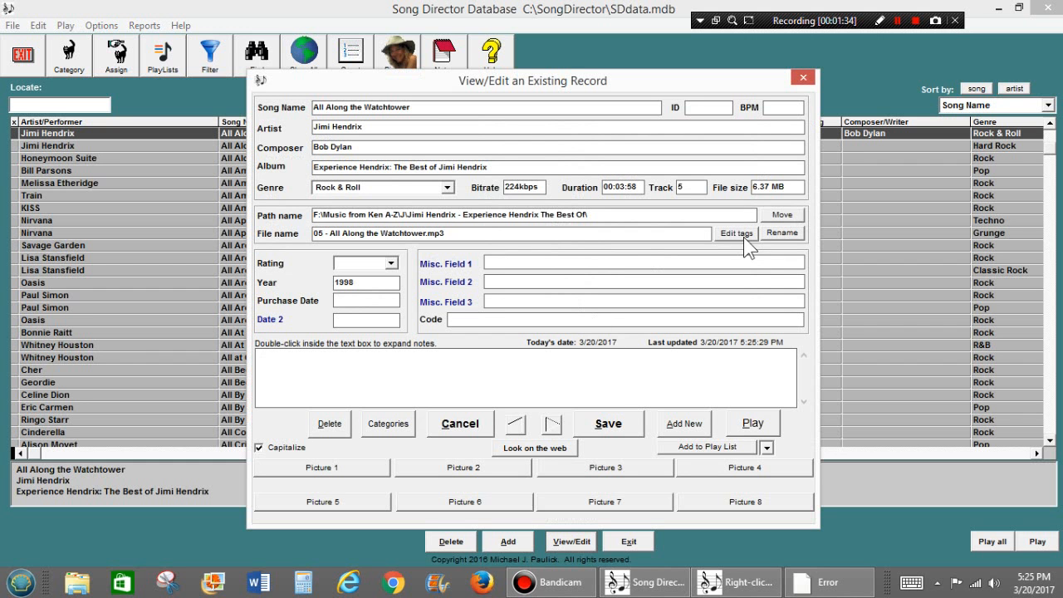
click(735, 232)
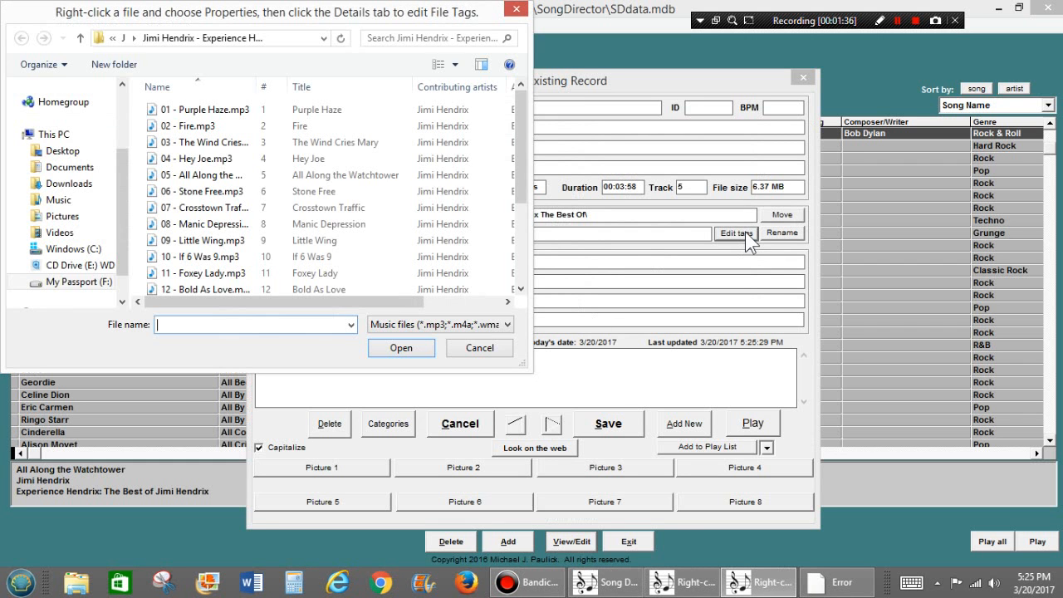
click(199, 174)
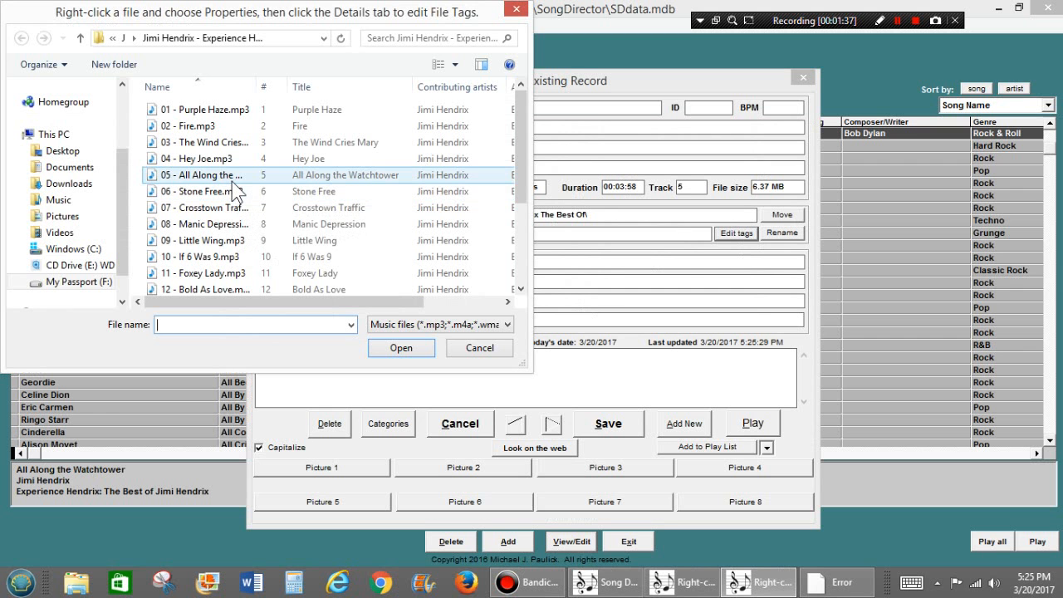
Step: Check the MP3's Details properties to verify Composers reads Bob Dylan
right_click(200, 174)
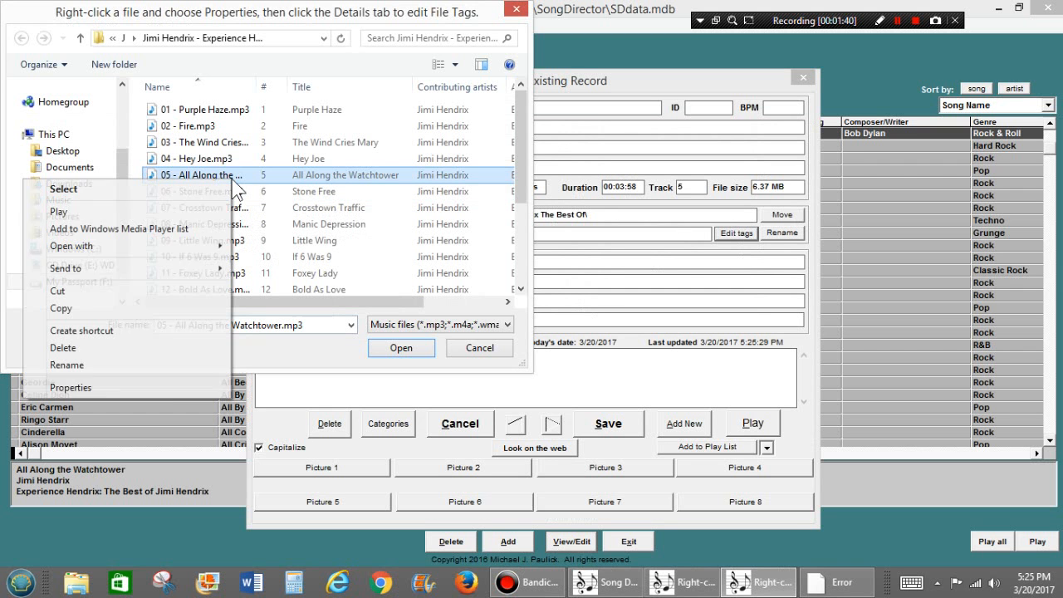
click(70, 387)
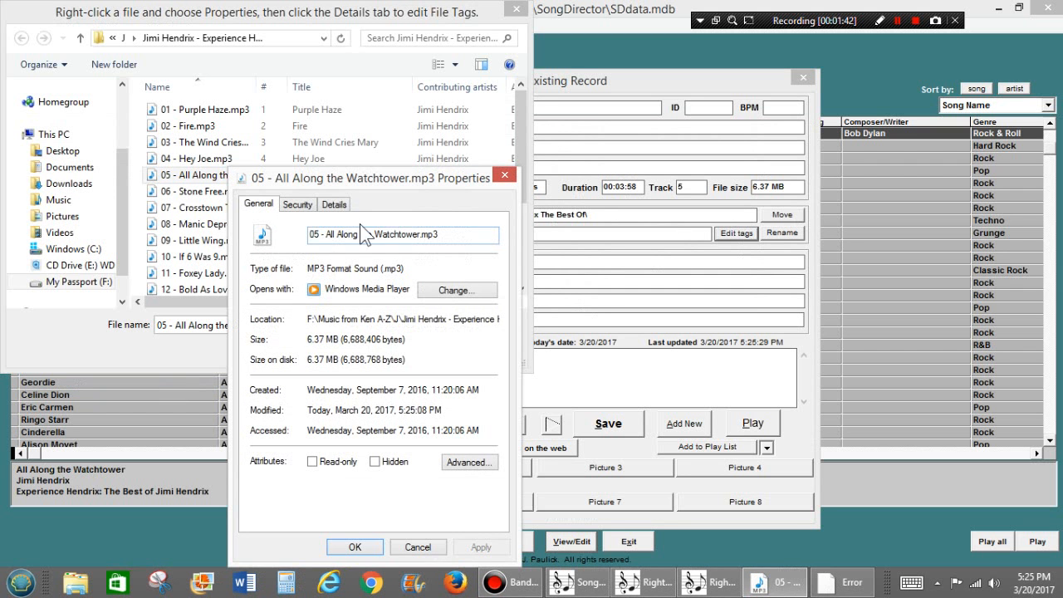
click(334, 204)
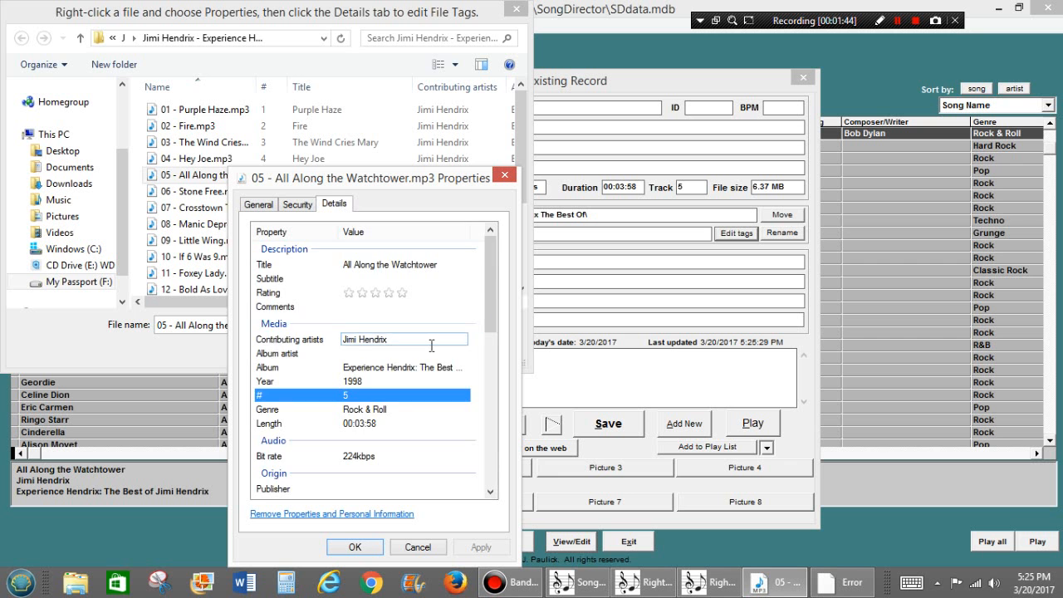
scroll(down, 3)
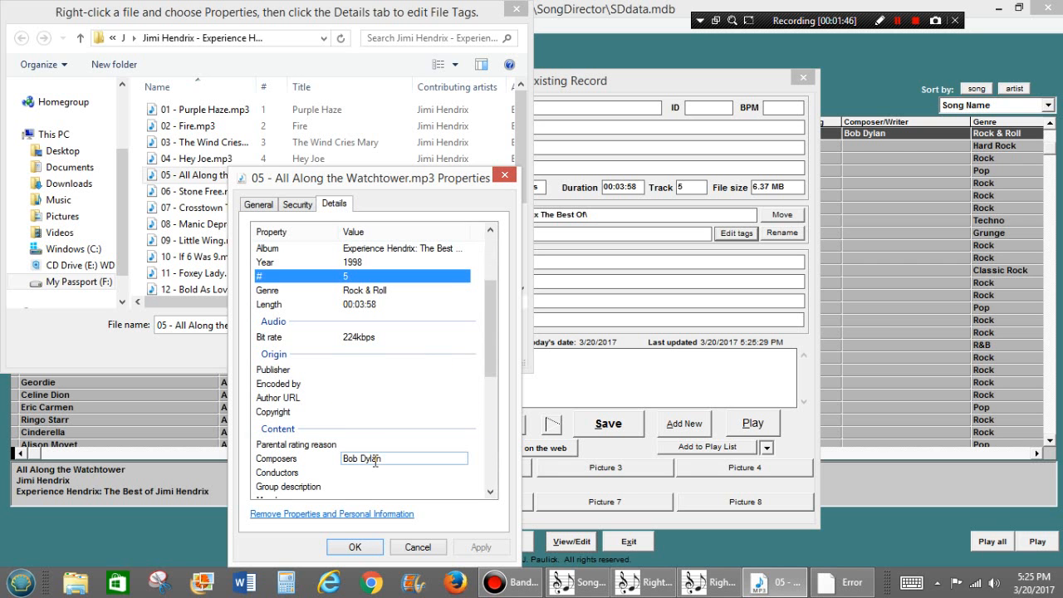